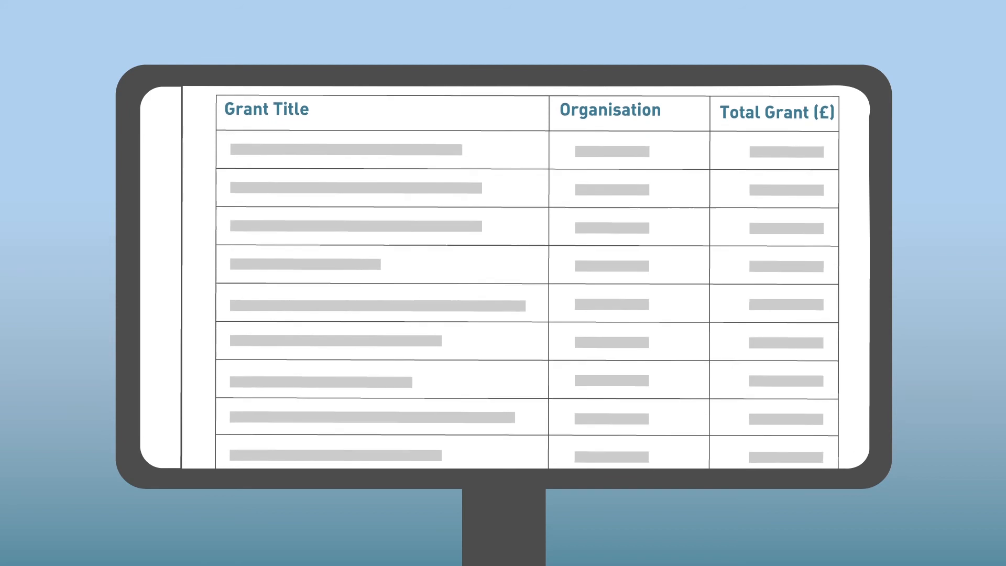
scroll("down", 3)
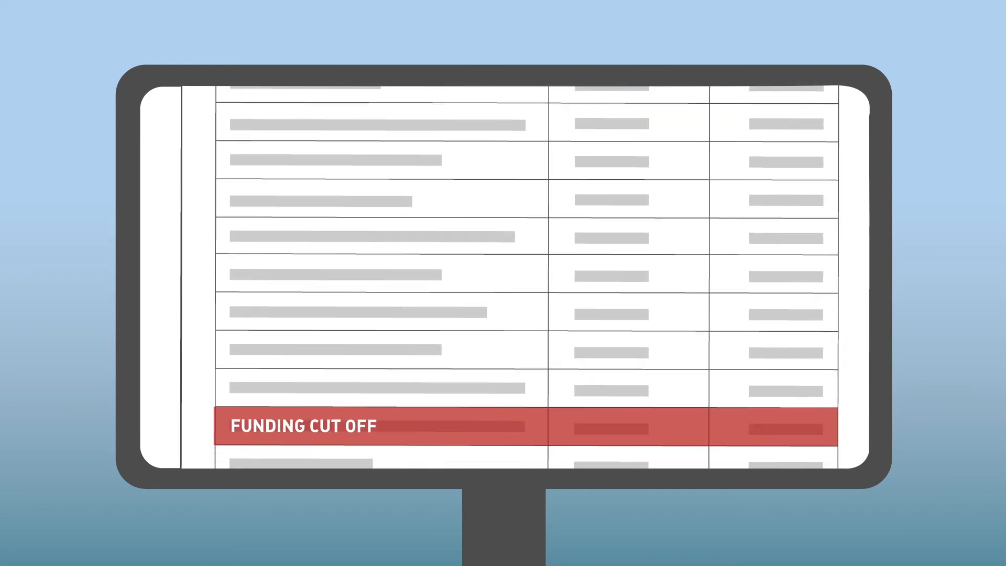